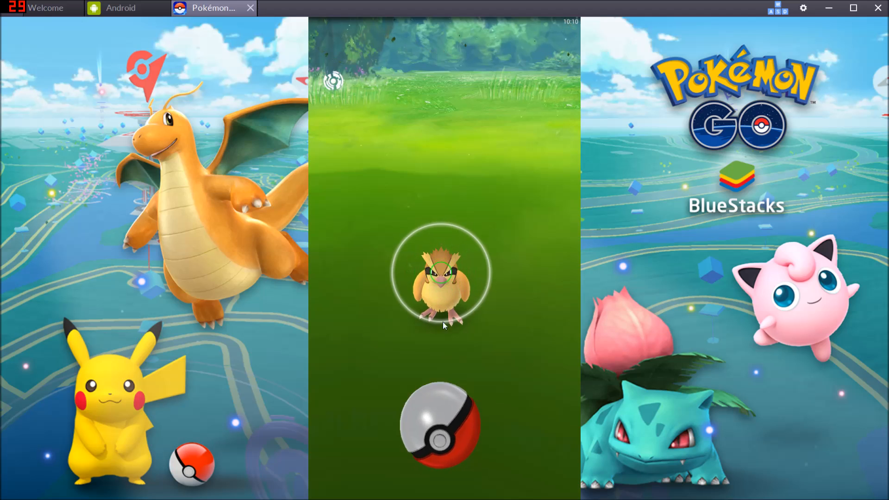
- Throw the Poké Ball at the wild Pidgey and accept the 110 XP catch reward
drag(443, 423, 516, 131)
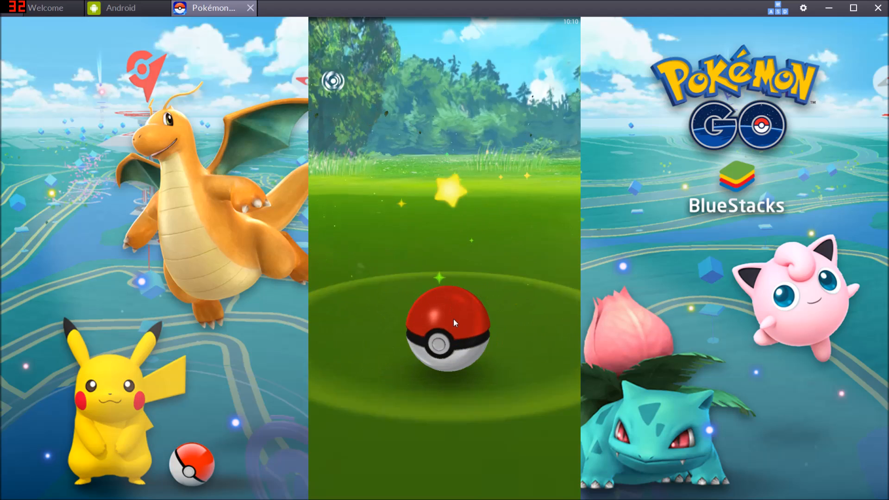
click(448, 329)
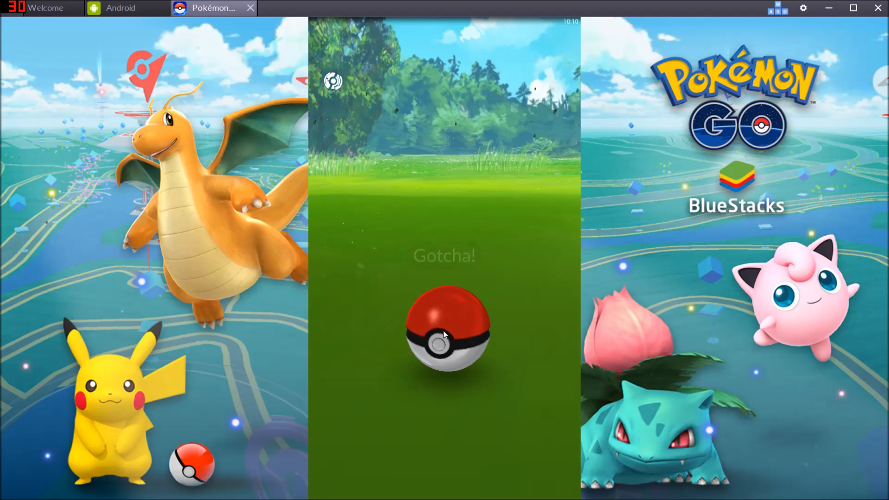
click(445, 331)
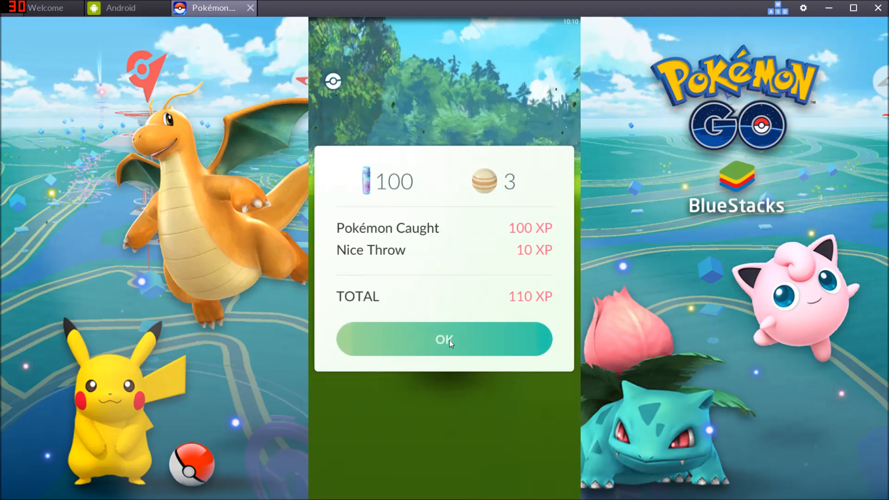
click(443, 338)
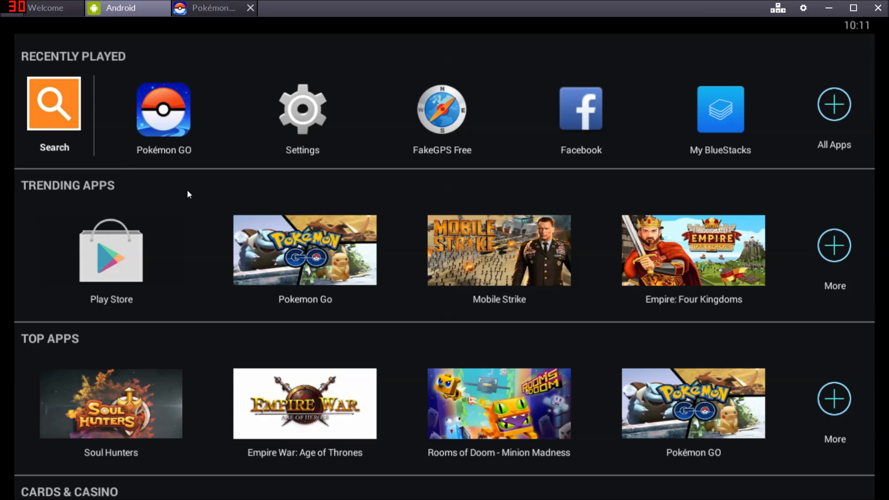
mouse_move(339, 285)
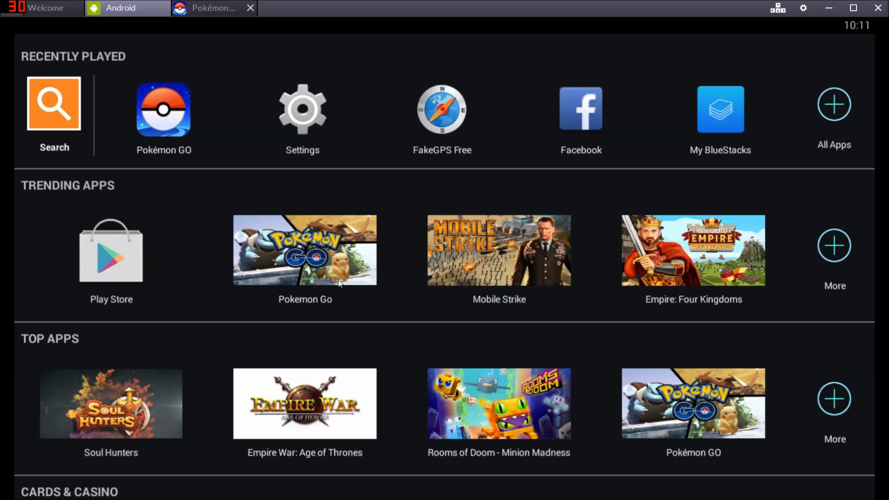
mouse_move(350, 311)
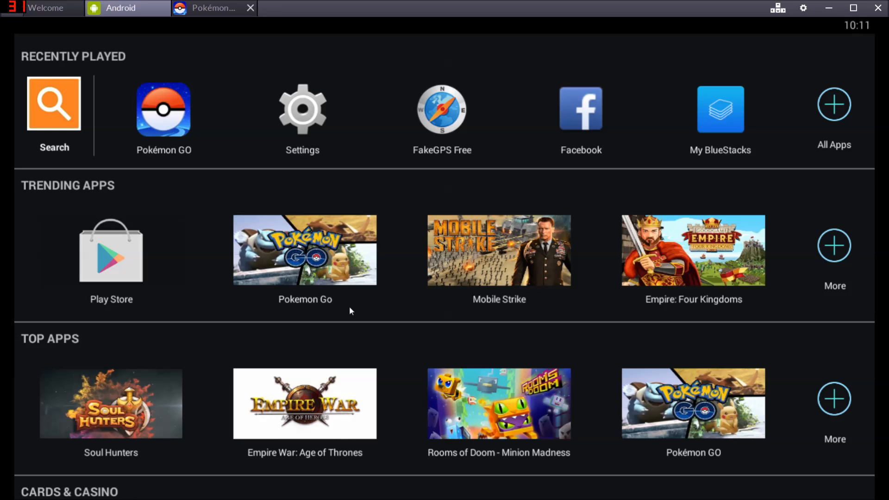
- Switch from the Android home screen tab back to the running Pokémon GO game
click(213, 9)
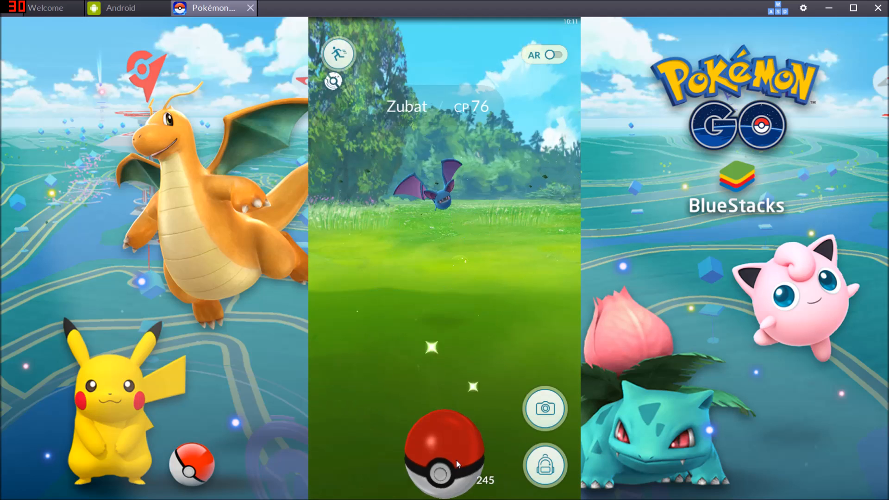
- Throw the Poké Ball at the CP 76 Zubat, accept the rewards and leave its details screen
drag(445, 448, 443, 278)
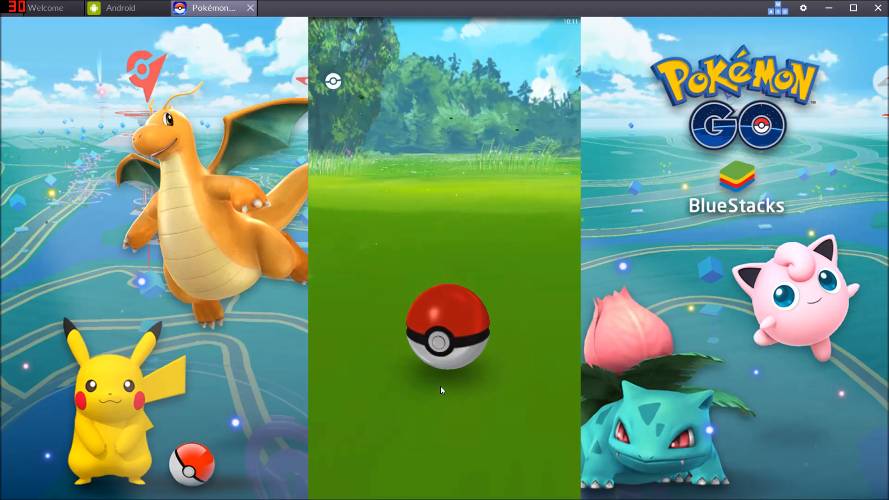
click(443, 334)
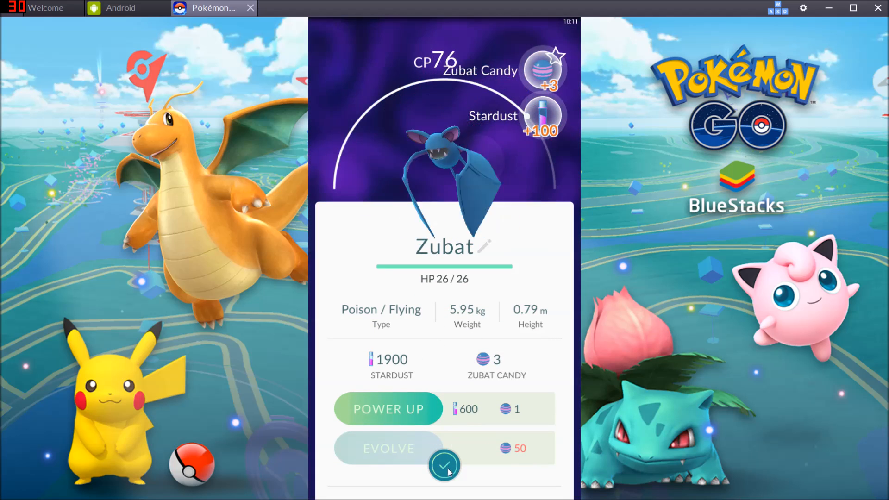
click(445, 465)
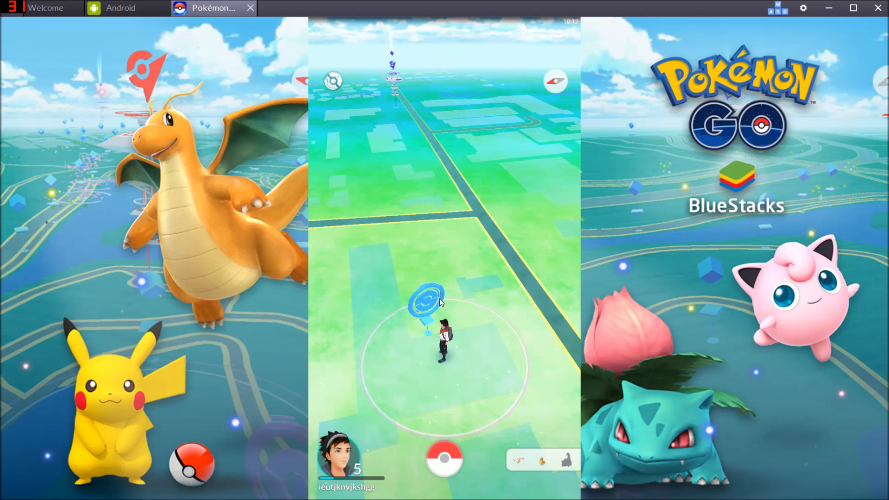
- Spin the Harvest of Giants PokéStop for Poké Balls and a potion, then return to the map
click(431, 298)
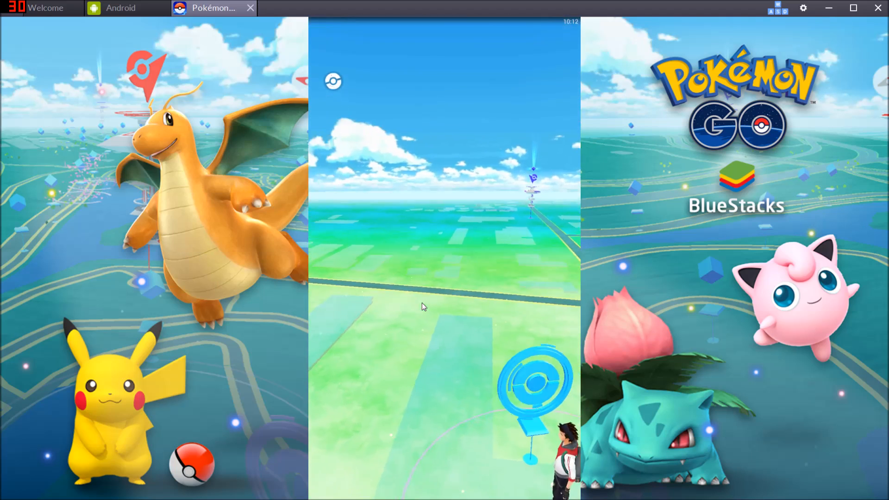
click(534, 384)
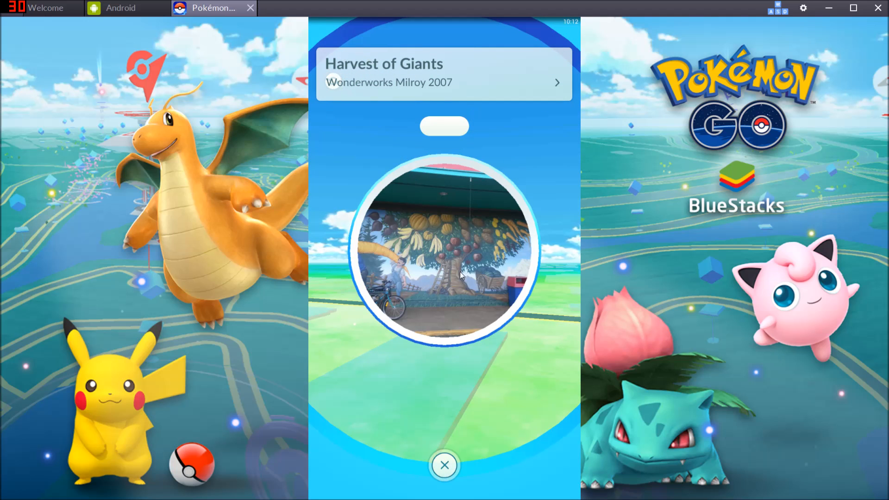
mouse_move(543, 258)
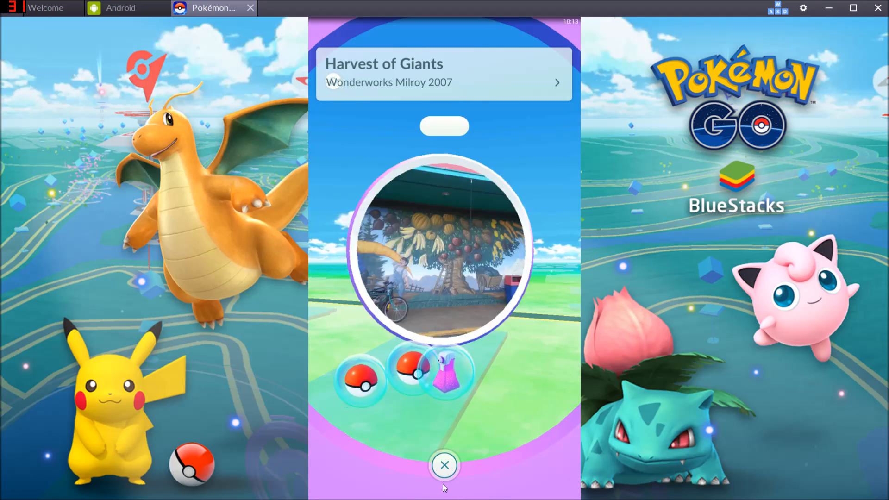
click(445, 466)
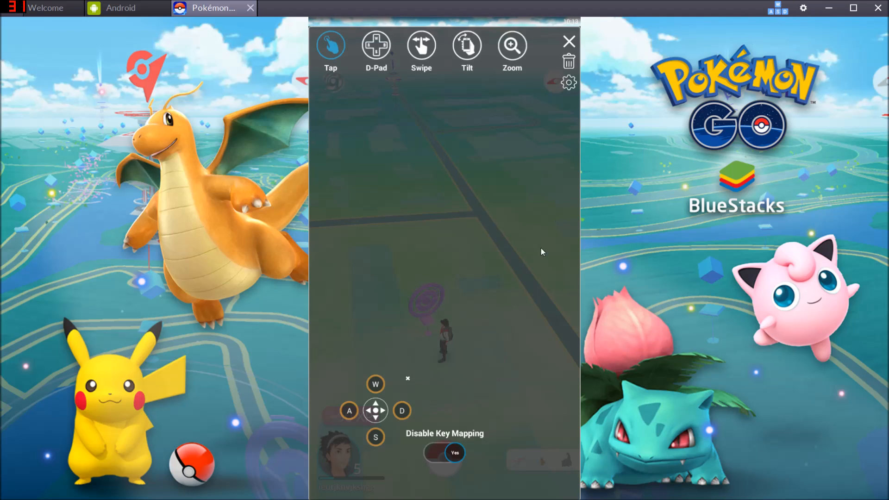
- Map the Swipe Right gesture to key Z and name the action 'swipe'
click(421, 45)
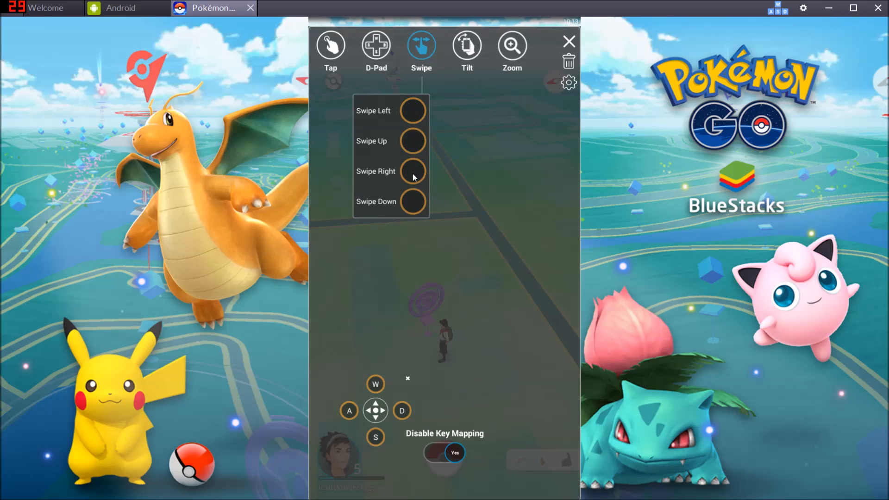
click(413, 171)
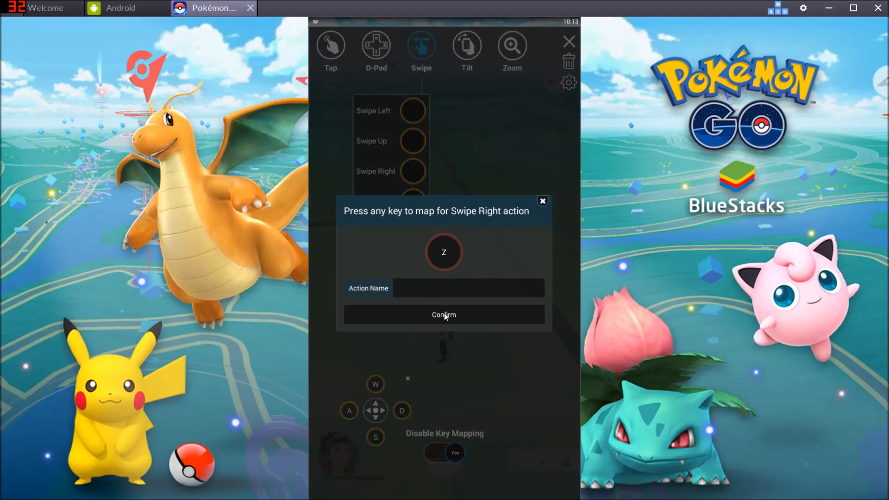
click(444, 314)
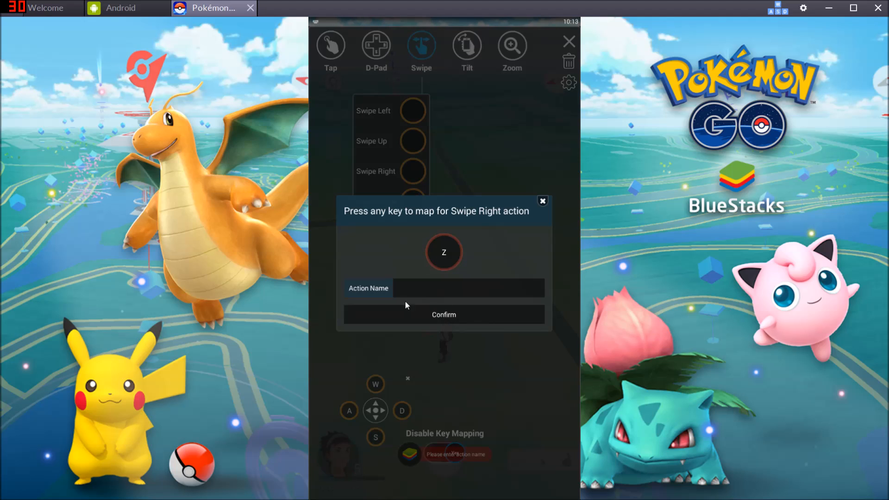
click(468, 288)
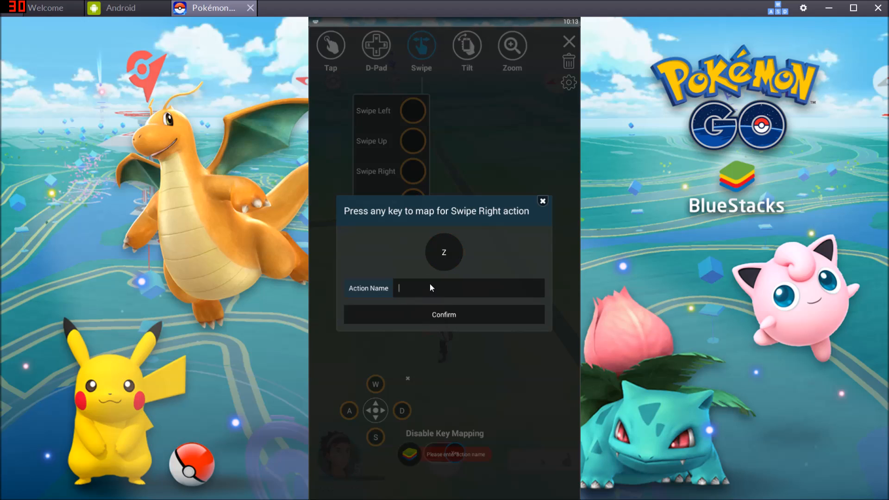
text(swipe)
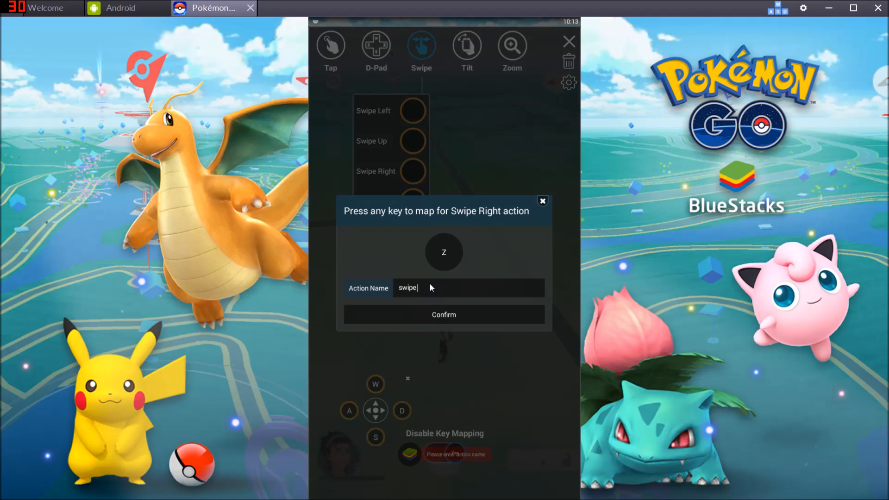
click(443, 315)
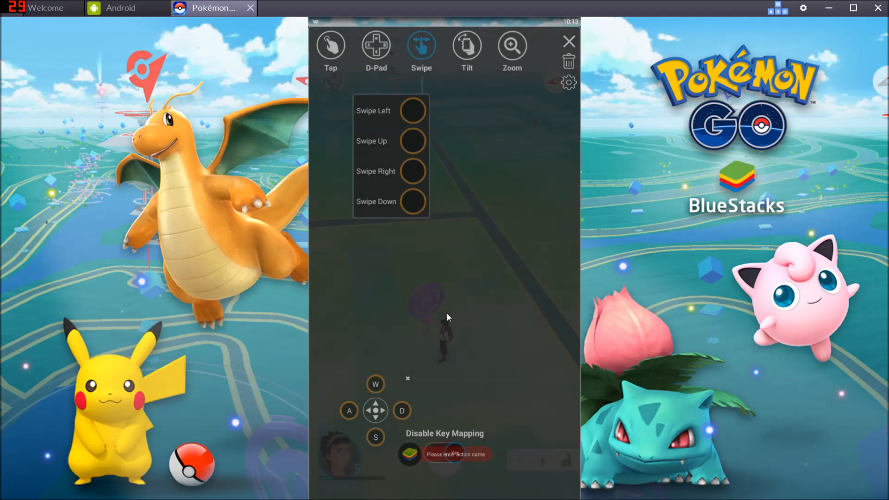
- Skip Swipe Down, map Swipe Left to key X and save the key mappings
click(413, 200)
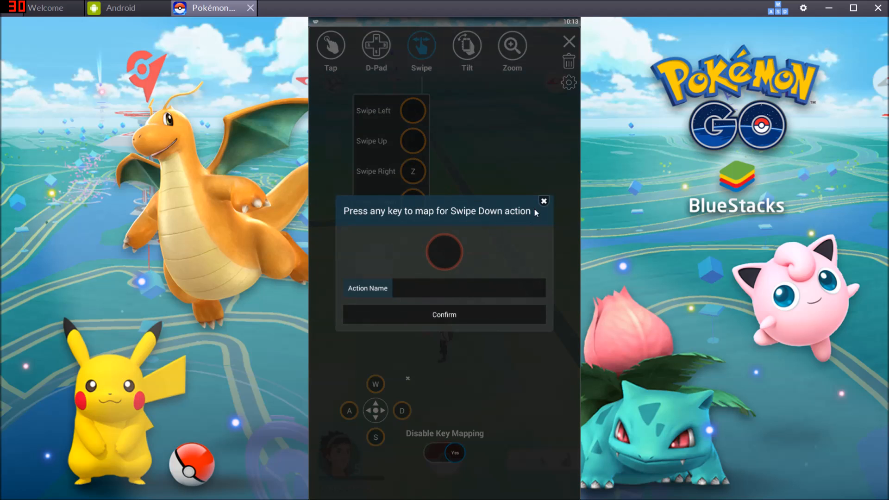
click(414, 110)
text(swipe left)
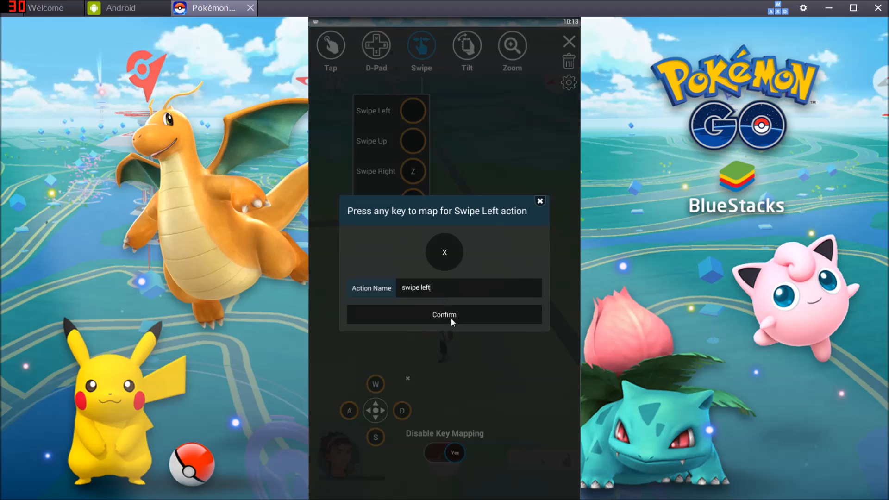
click(444, 315)
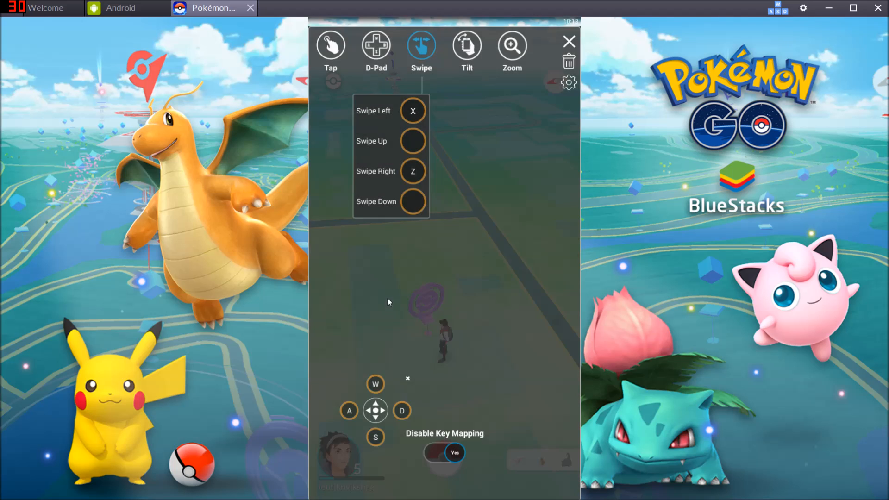
click(569, 42)
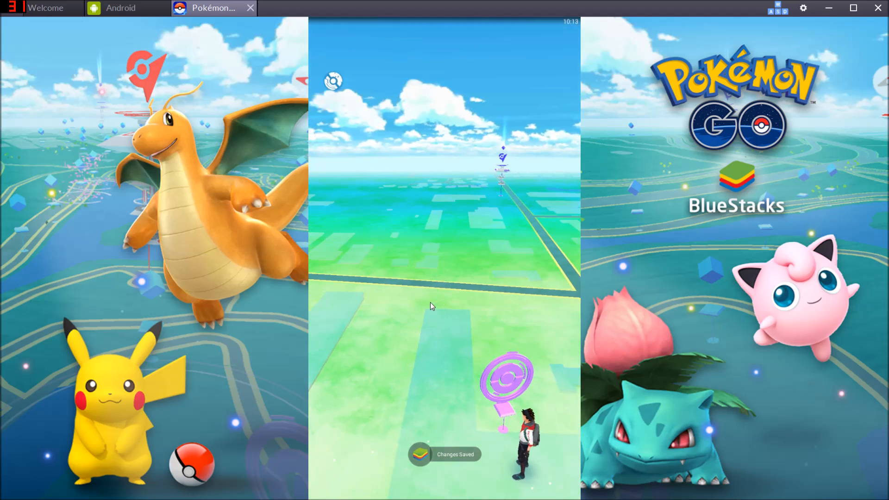
- Reopen the already-spun Harvest of Giants PokéStop and close it again
click(507, 377)
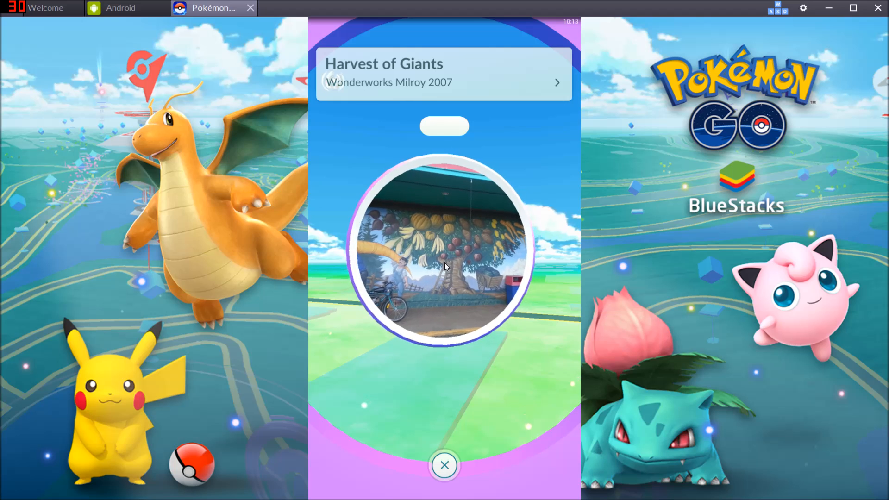
click(444, 465)
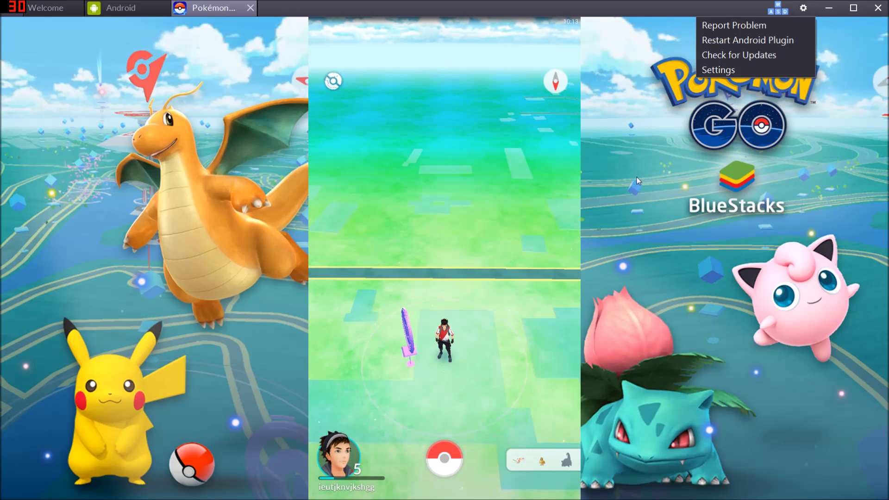
- Reach the Language & input page of the Android Settings from the gear menu
click(719, 69)
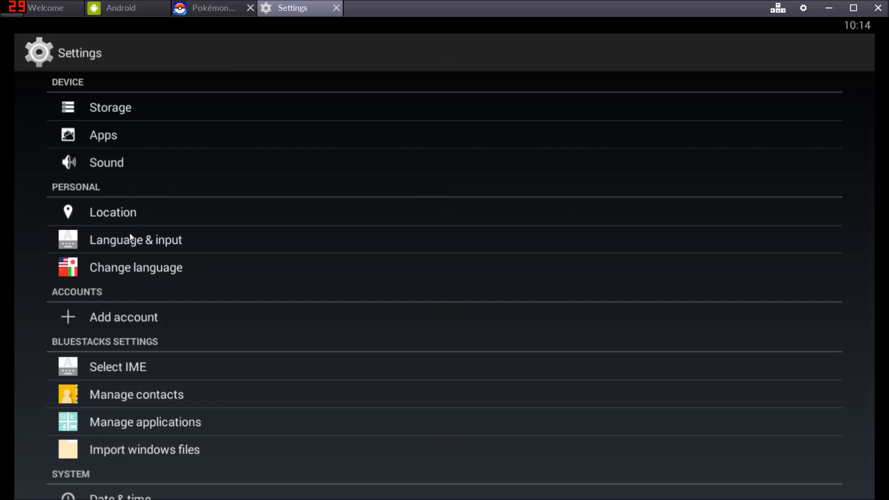
click(136, 239)
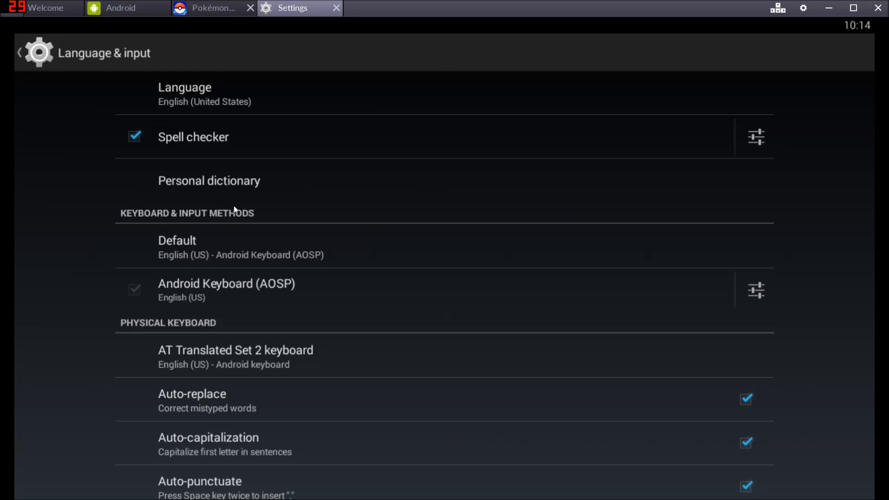
mouse_move(230, 248)
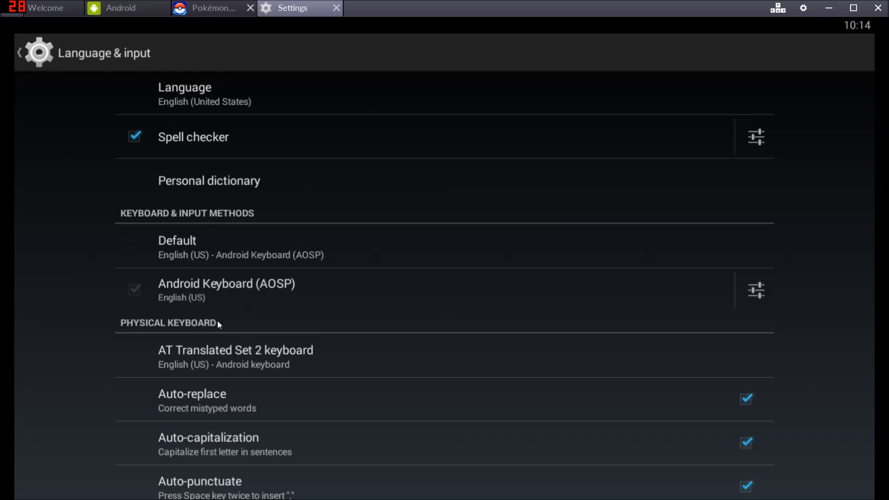
mouse_move(280, 268)
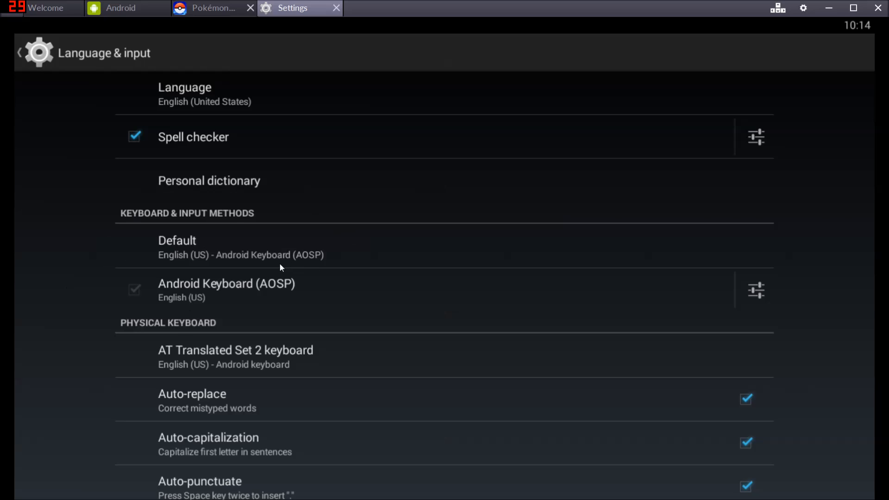
mouse_move(112, 202)
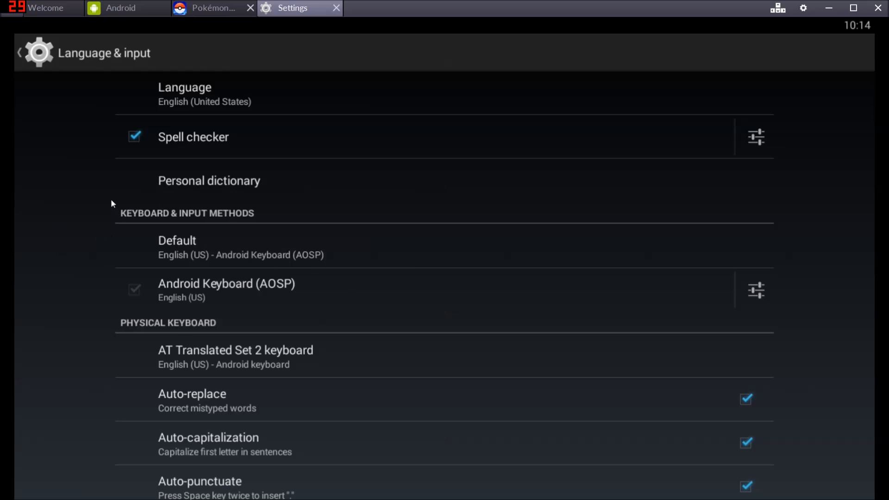